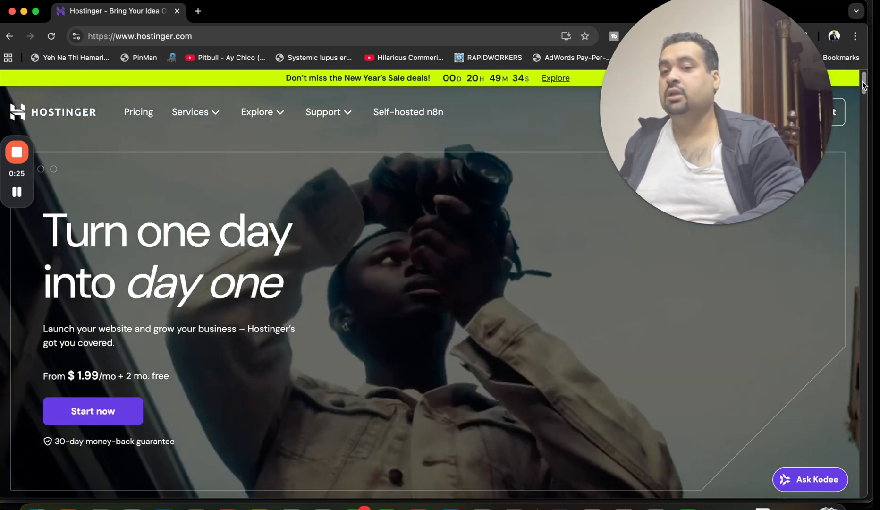
# Step: Scroll down the Hostinger homepage toward the pricing section
pyautogui.scroll(-3)
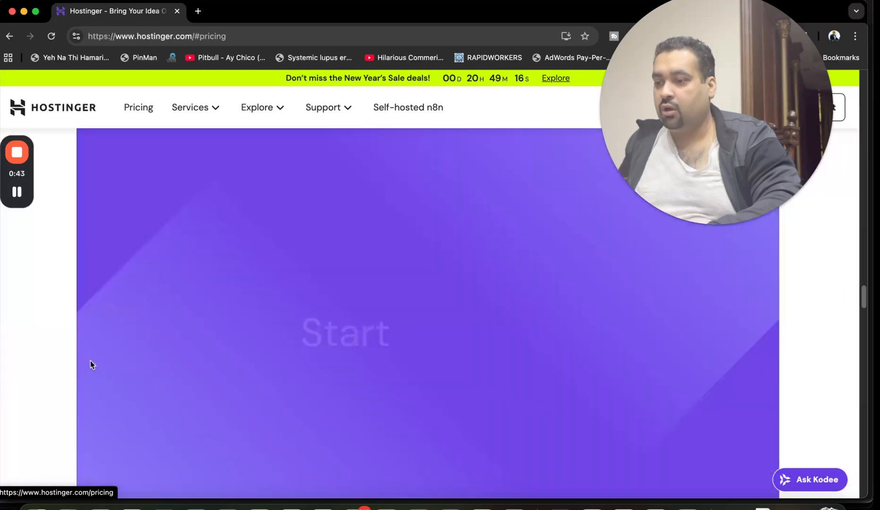
# Step: Compare the Premium, Business and Cloud Startup plans, then choose Premium
pyautogui.scroll(-3)
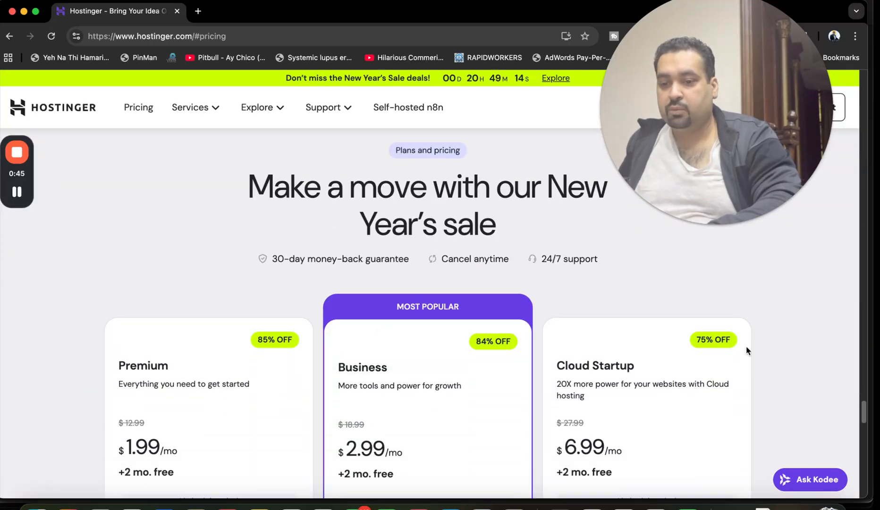
pyautogui.scroll(-3)
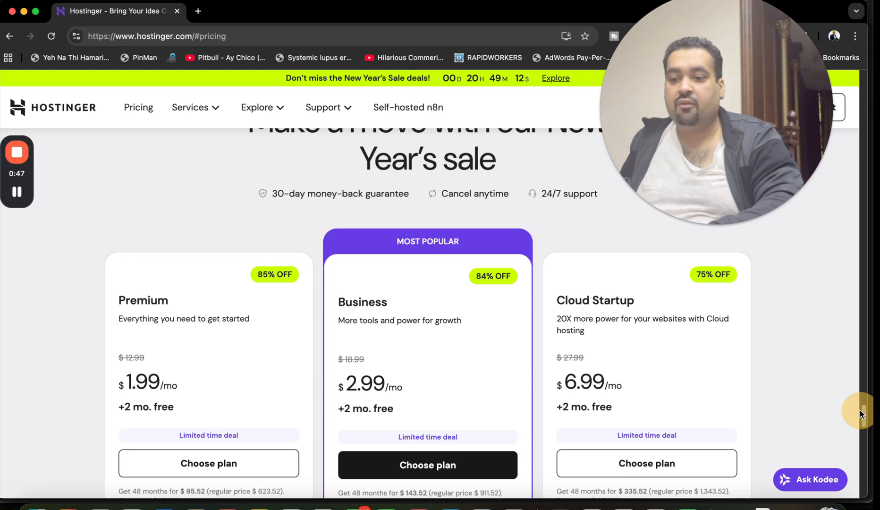
pyautogui.scroll(-3)
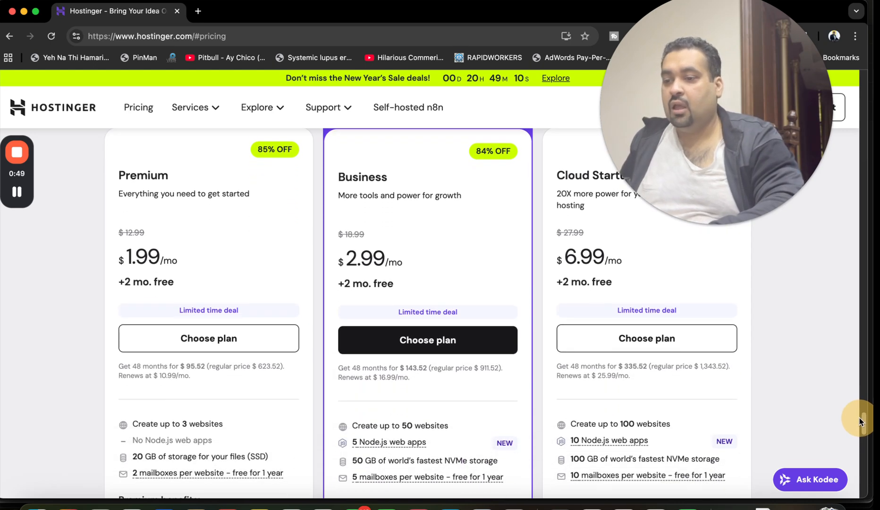
pyautogui.scroll(3)
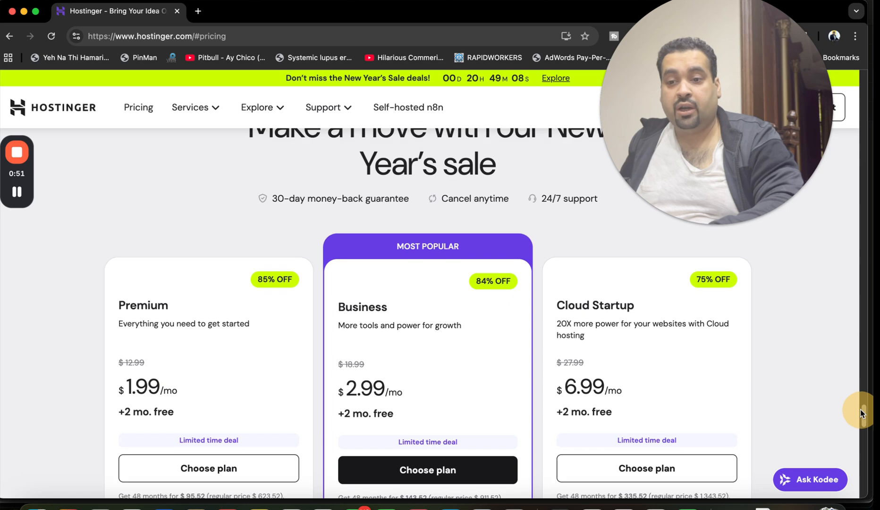
pyautogui.scroll(-3)
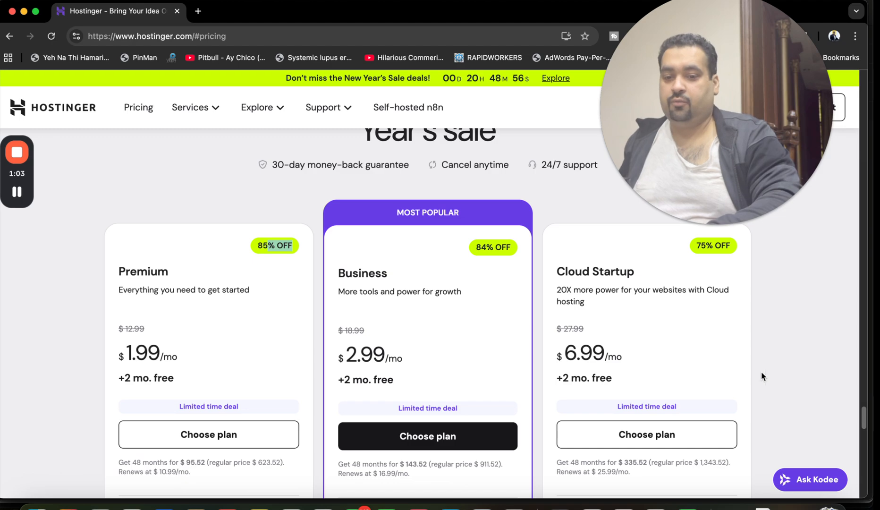
pyautogui.scroll(-3)
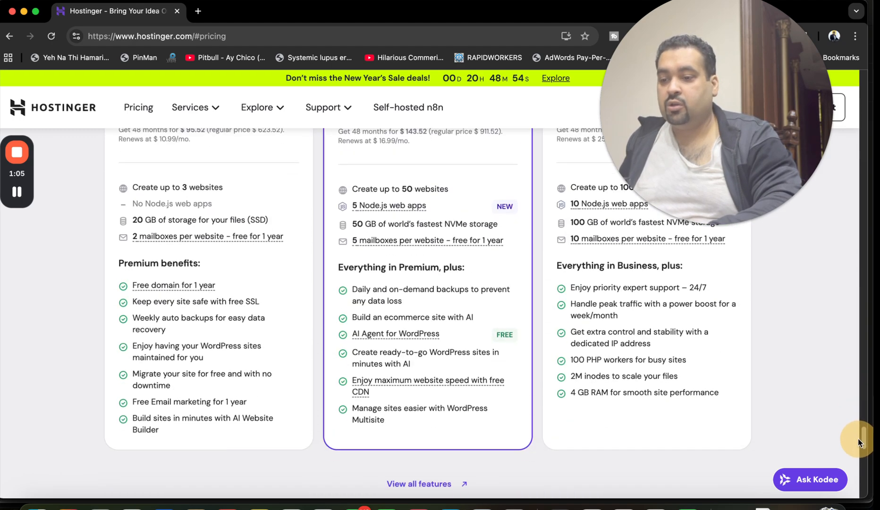
pyautogui.scroll(3)
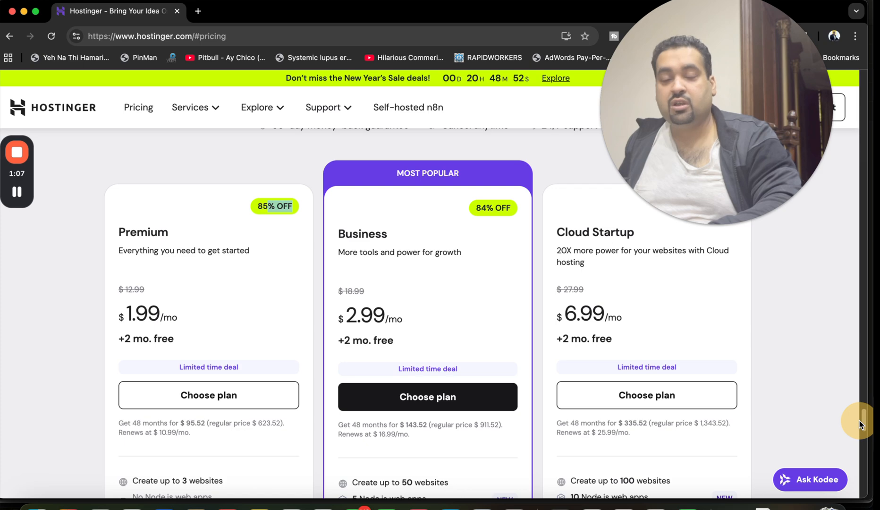
pyautogui.moveTo(139, 422)
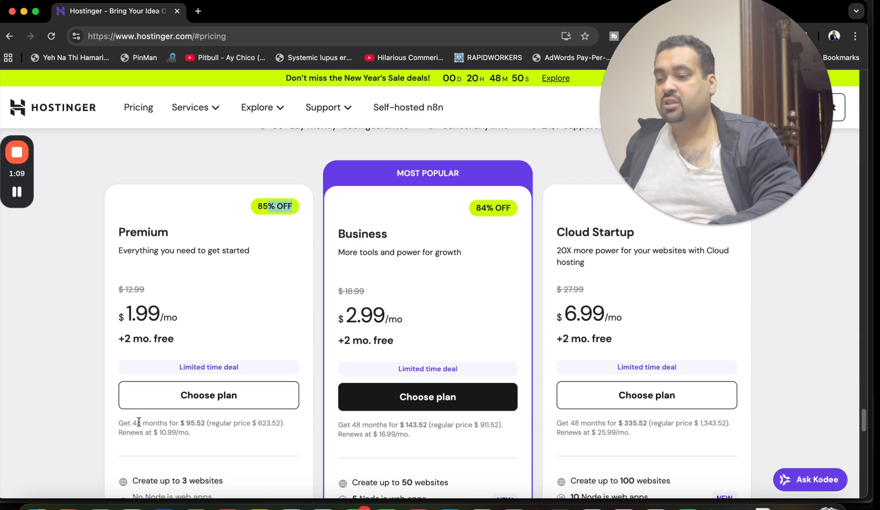
pyautogui.click(208, 394)
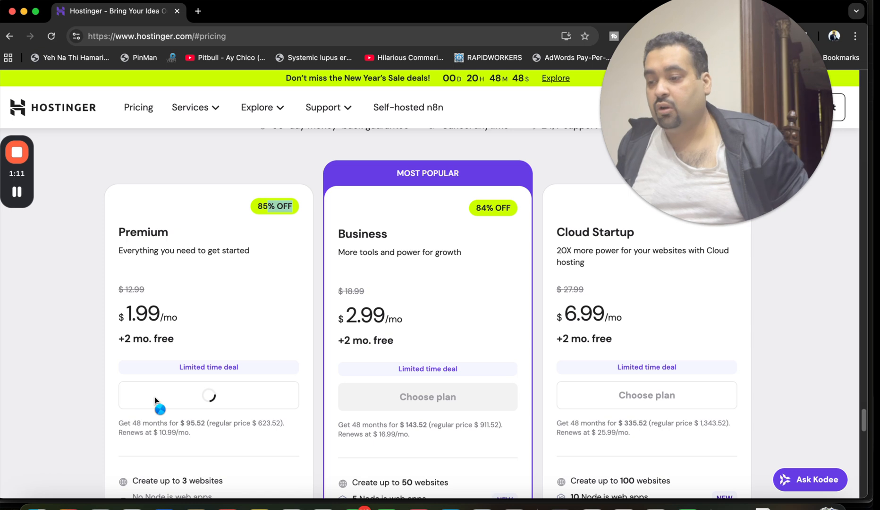
# Step: Keep the Premium billing period at 48 months ($95.52) and scroll to domain search
pyautogui.click(209, 395)
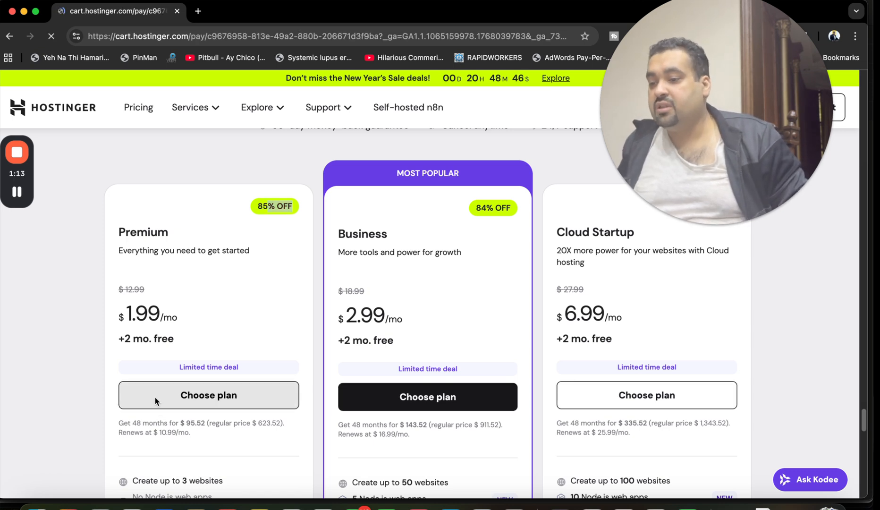
pyautogui.click(208, 395)
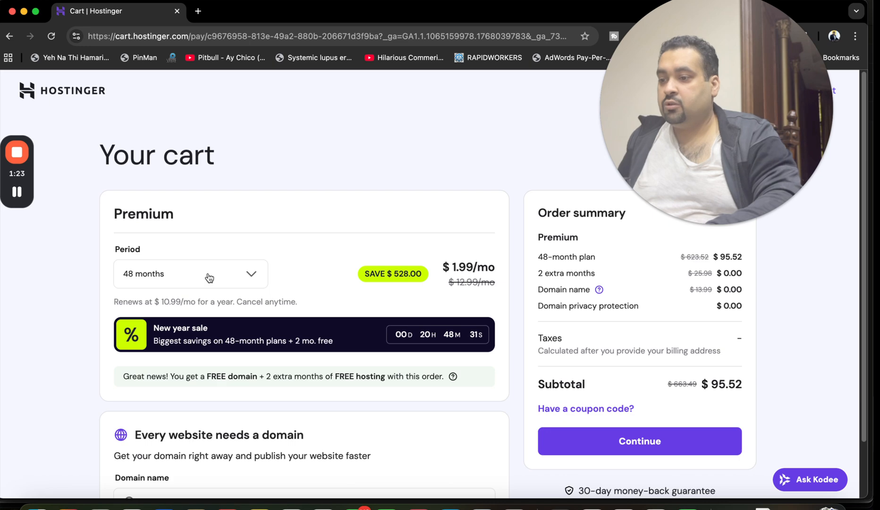
pyautogui.click(189, 274)
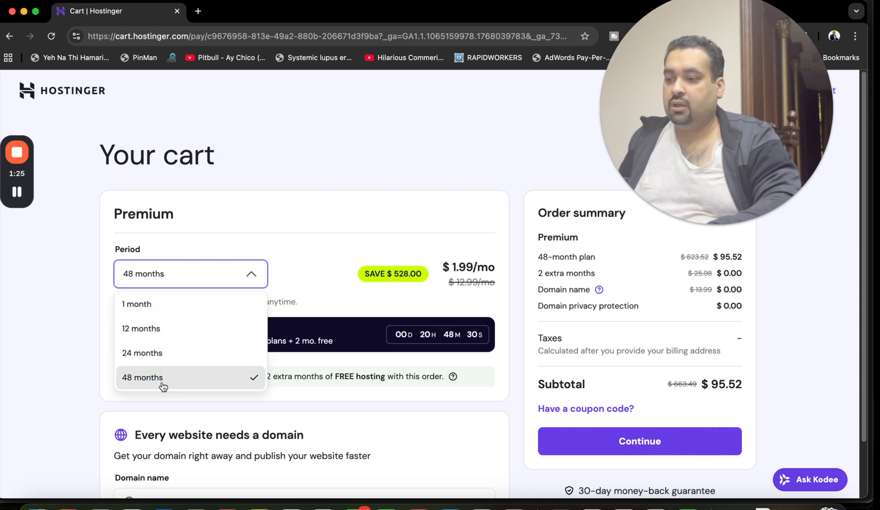
pyautogui.moveTo(177, 315)
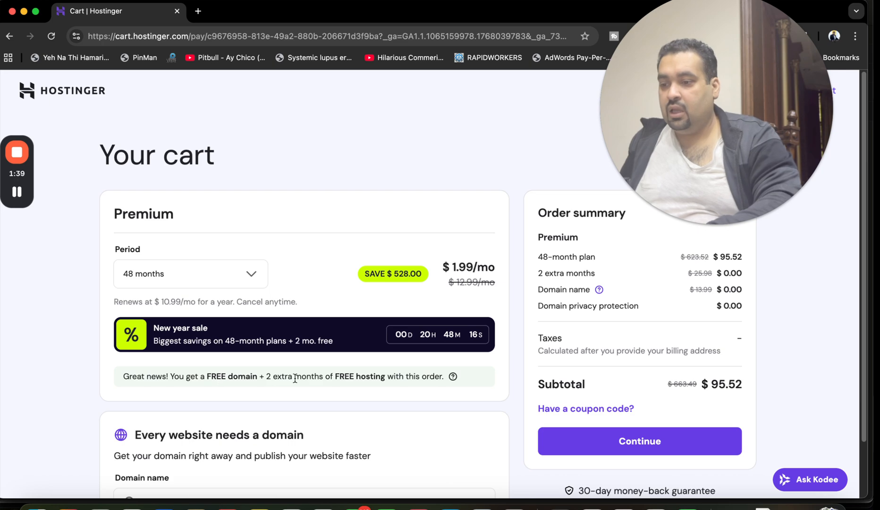
pyautogui.scroll(-3)
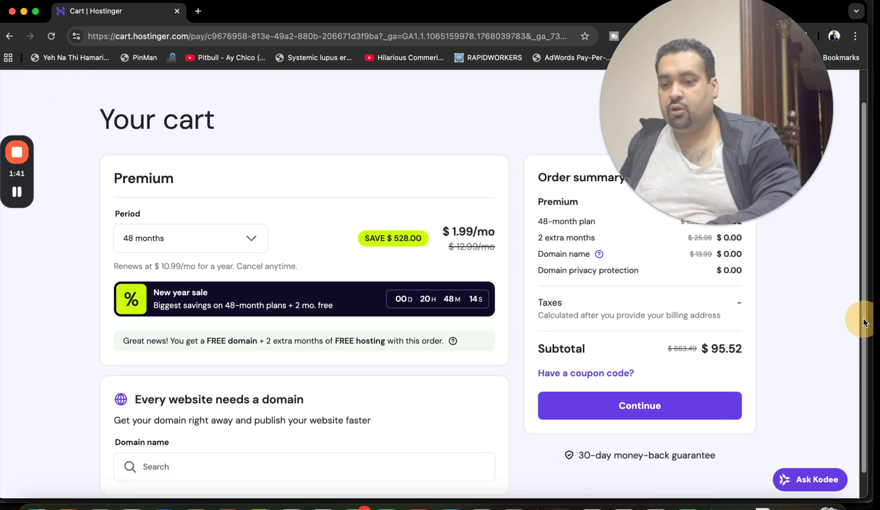
pyautogui.scroll(-3)
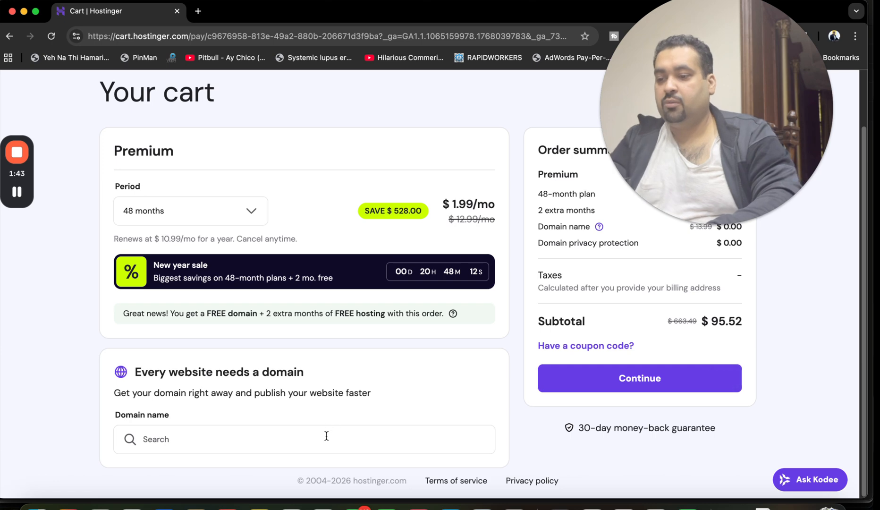
# Step: Search 'aliraa', pick the .com domain, and register it free for 1 year
pyautogui.click(303, 439)
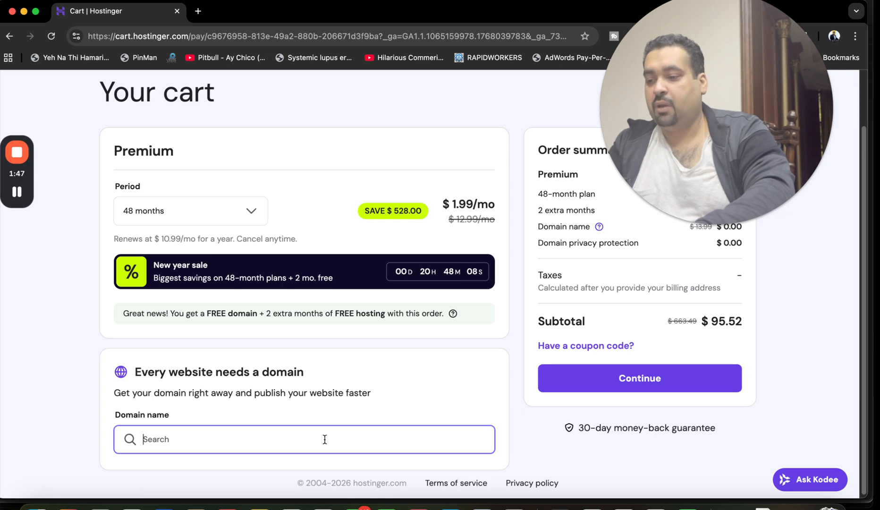
pyautogui.write('aliraaazaaa')
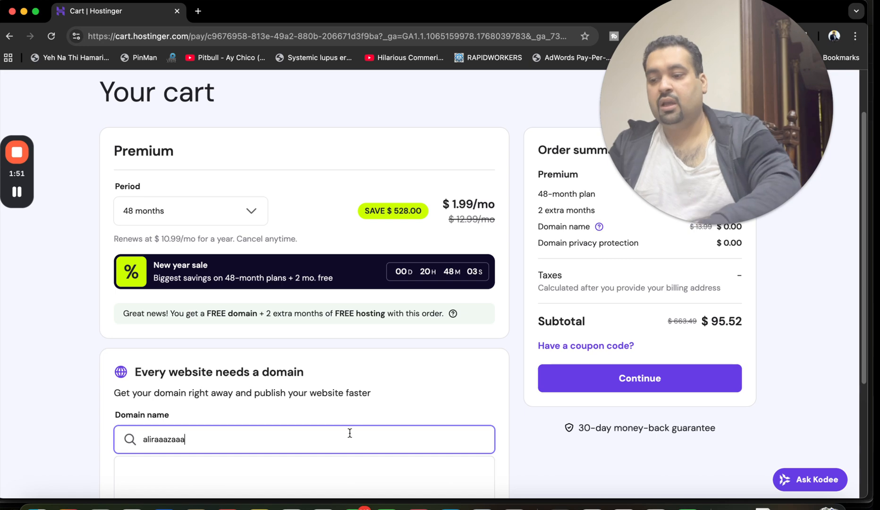
pyautogui.scroll(-3)
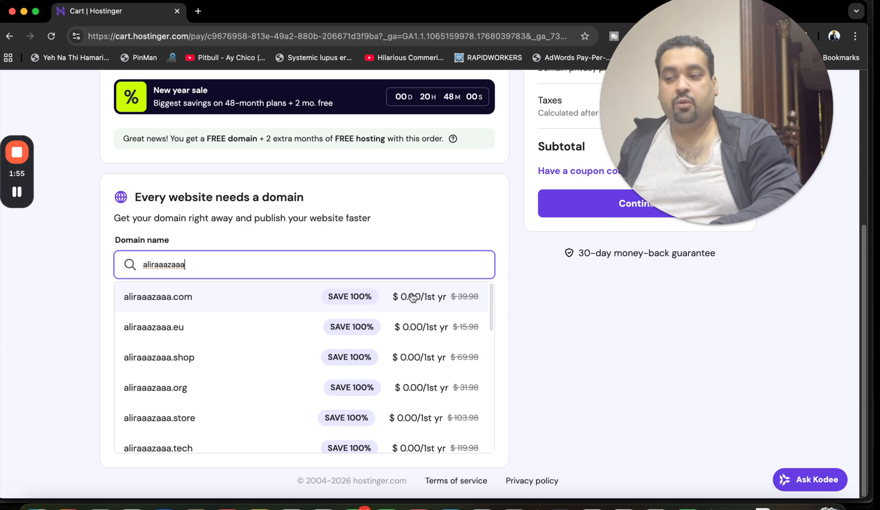
pyautogui.scroll(3)
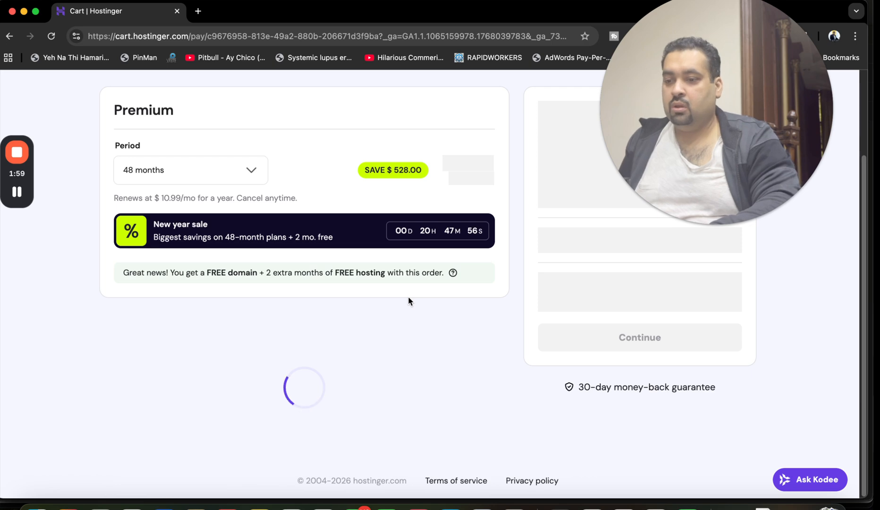
pyautogui.scroll(-3)
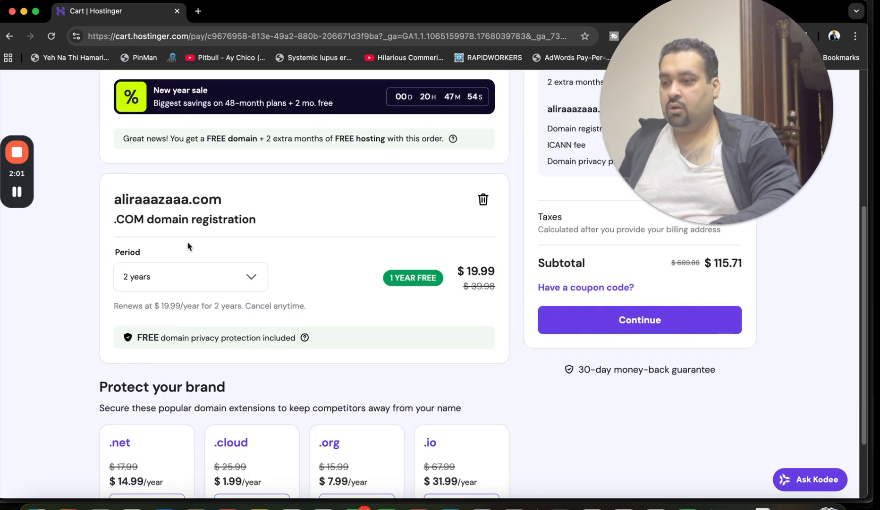
pyautogui.click(191, 276)
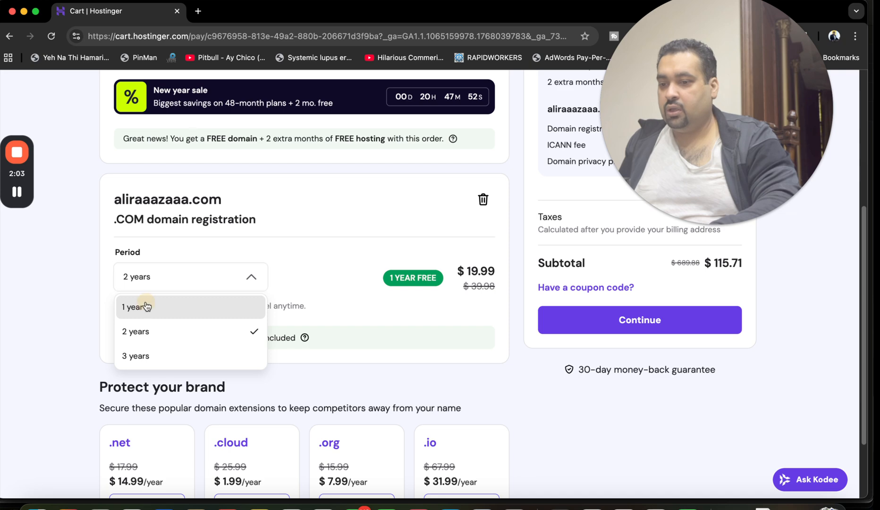
pyautogui.click(134, 306)
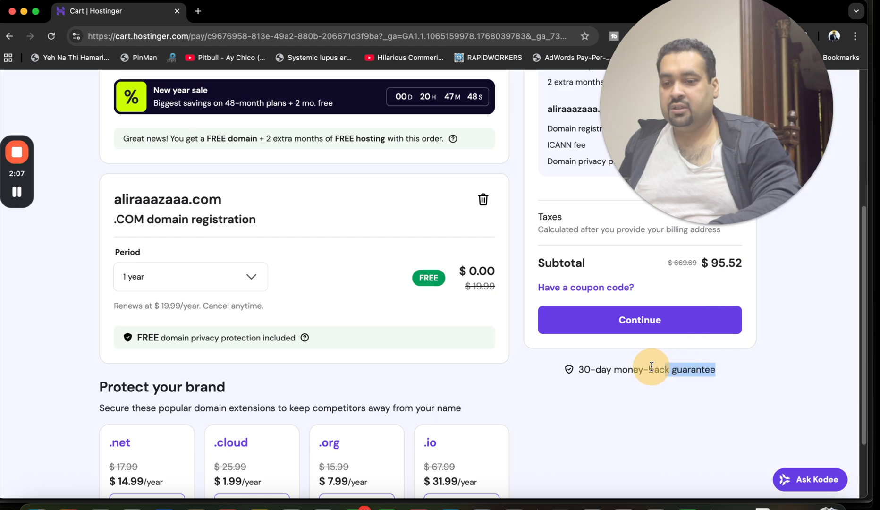
# Step: Apply coupon ALIRAZAMARKETING for 10% off, bringing the subtotal to $85.97
pyautogui.scroll(3)
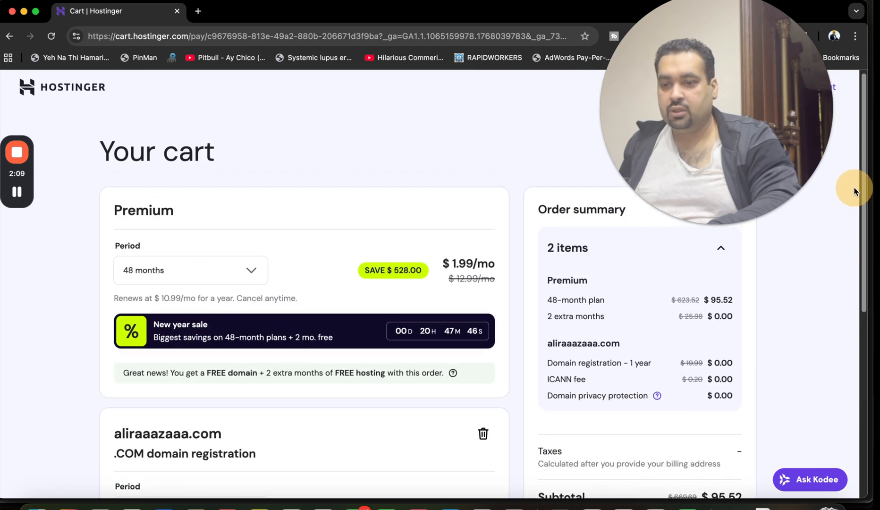
pyautogui.scroll(-3)
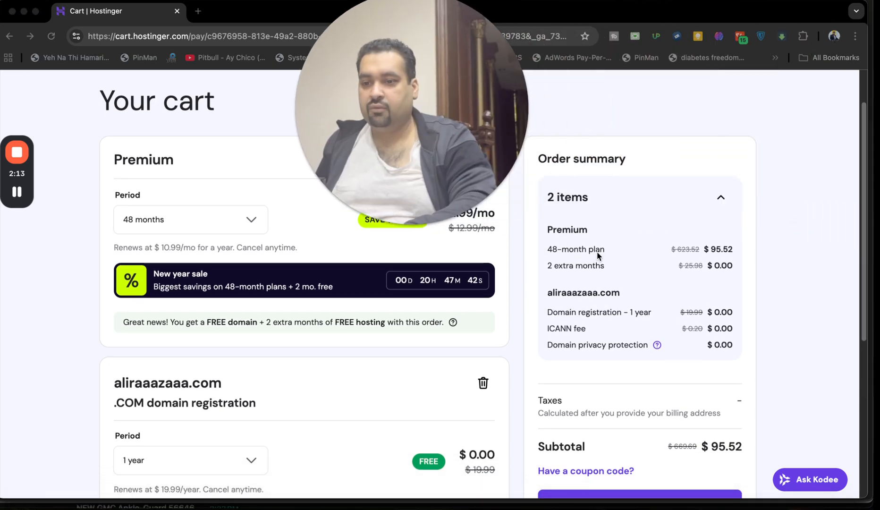
pyautogui.scroll(-3)
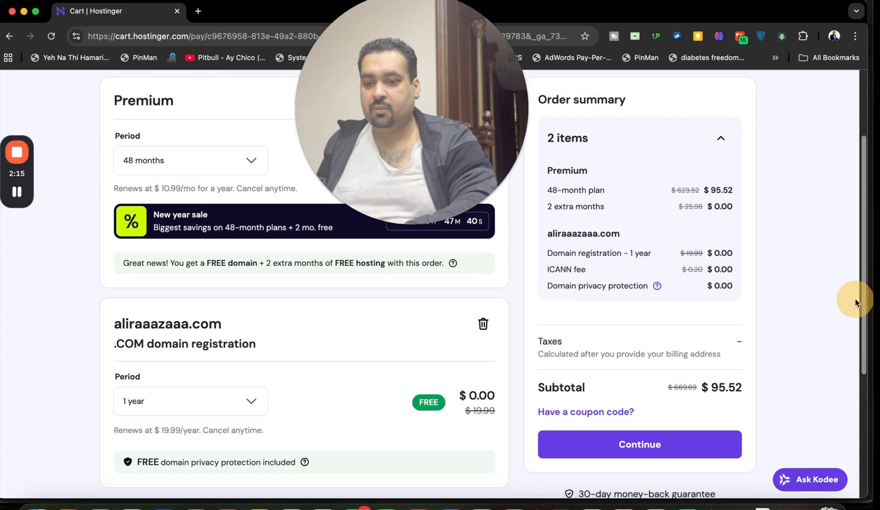
pyautogui.click(586, 412)
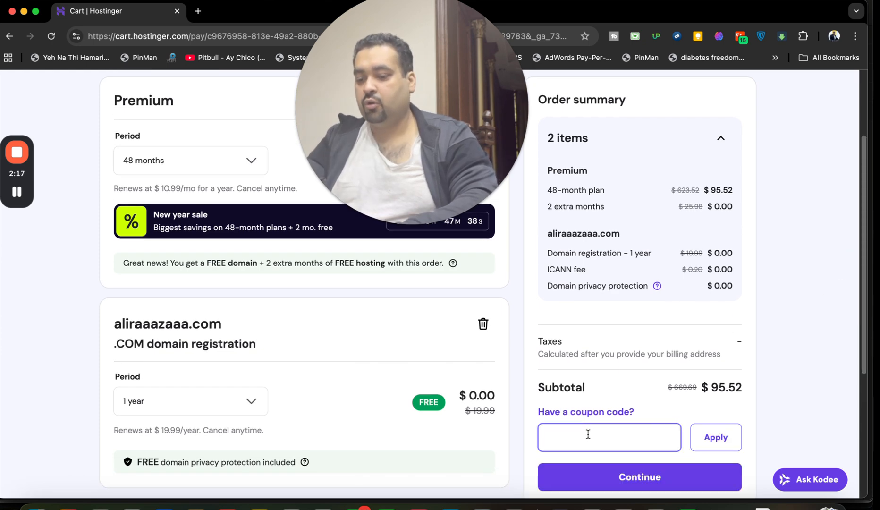
pyautogui.write('ALIRAZA')
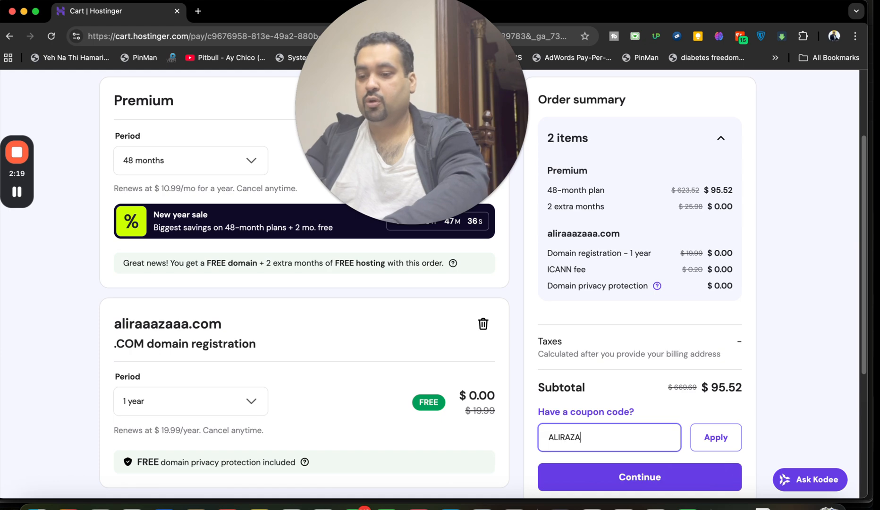
pyautogui.write('MARKETING')
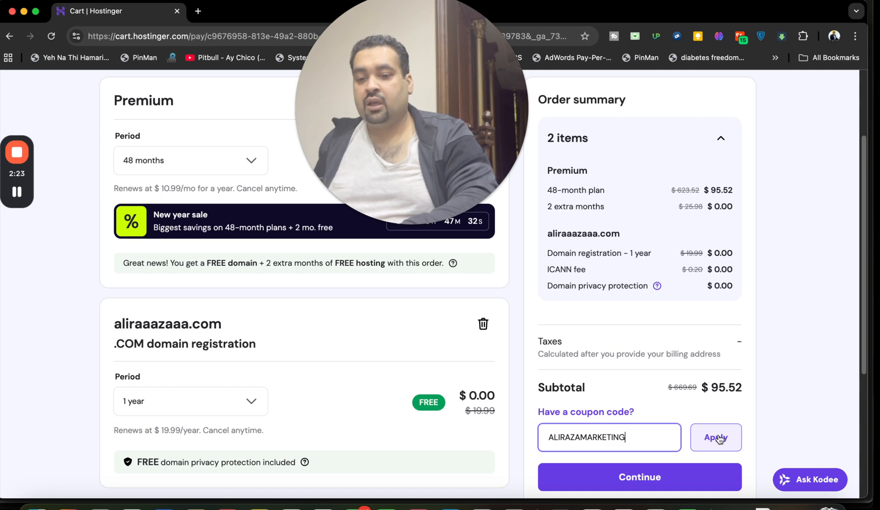
pyautogui.click(715, 437)
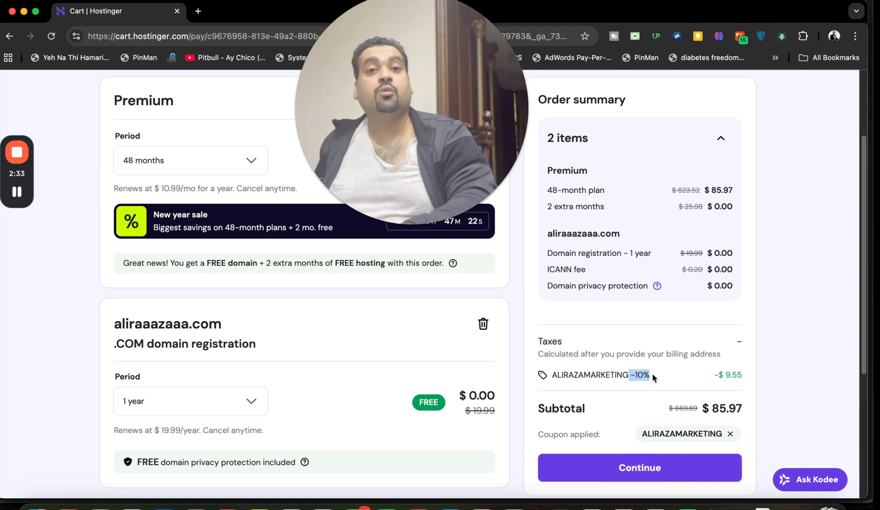
pyautogui.moveTo(606, 243)
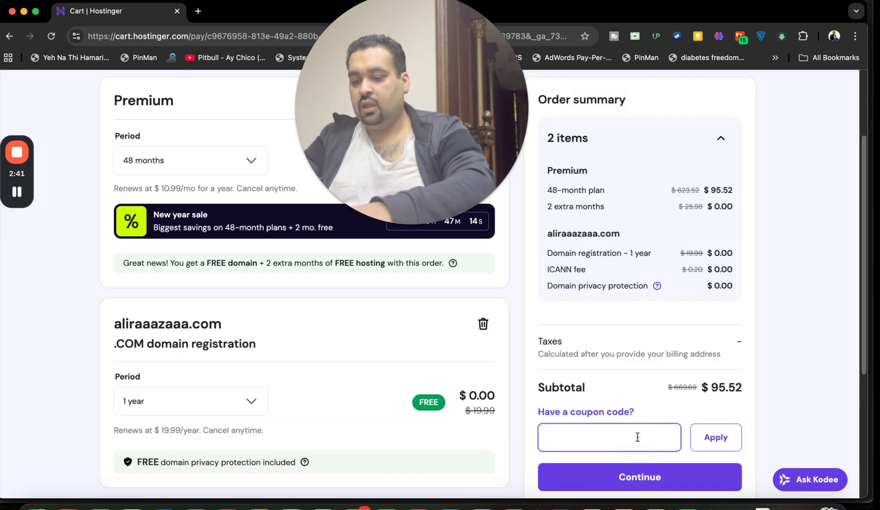
# Step: Replace the coupon with HI10, keeping 10% ($9.55) off for $85.97
pyautogui.write('HI10')
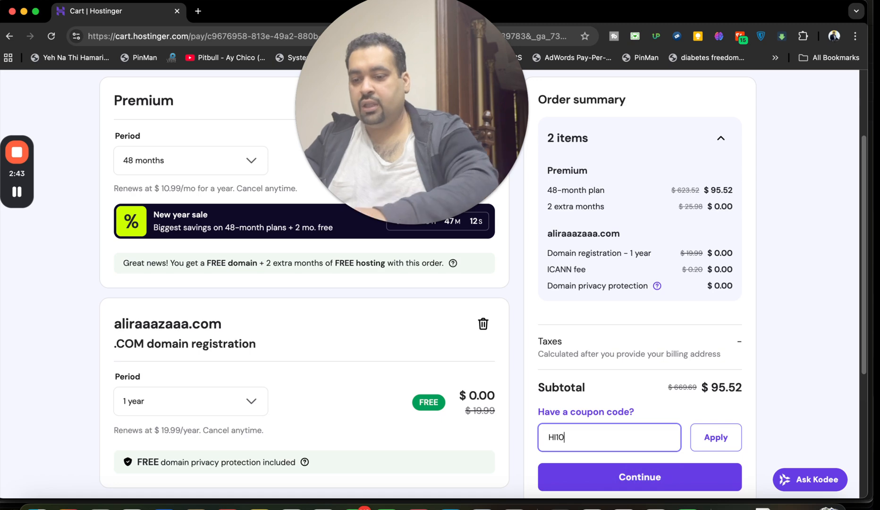
pyautogui.click(715, 438)
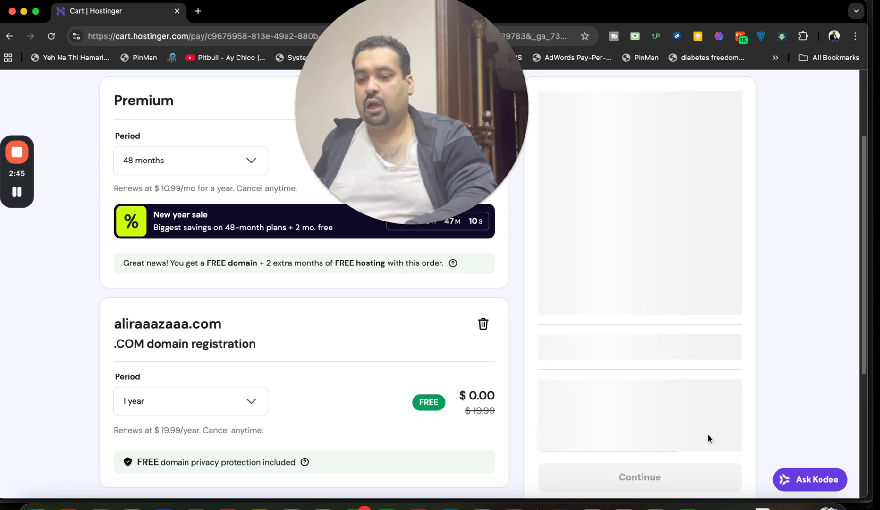
pyautogui.scroll(-3)
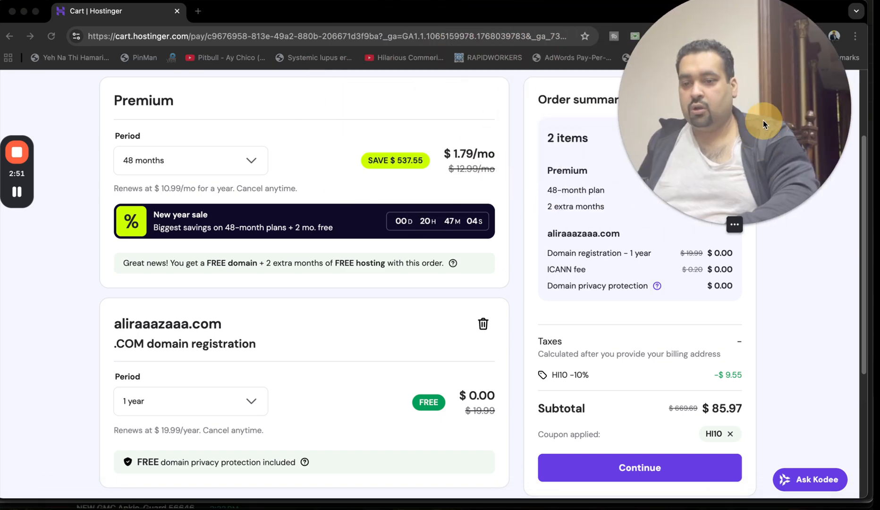
# Step: Proceed to checkout and submit the billing address form for United Arab Emirates
pyautogui.click(638, 467)
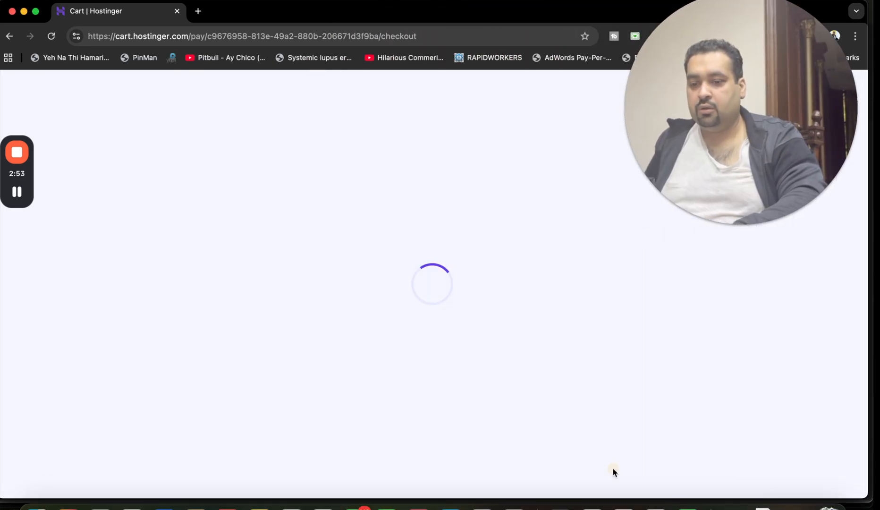
pyautogui.moveTo(683, 424)
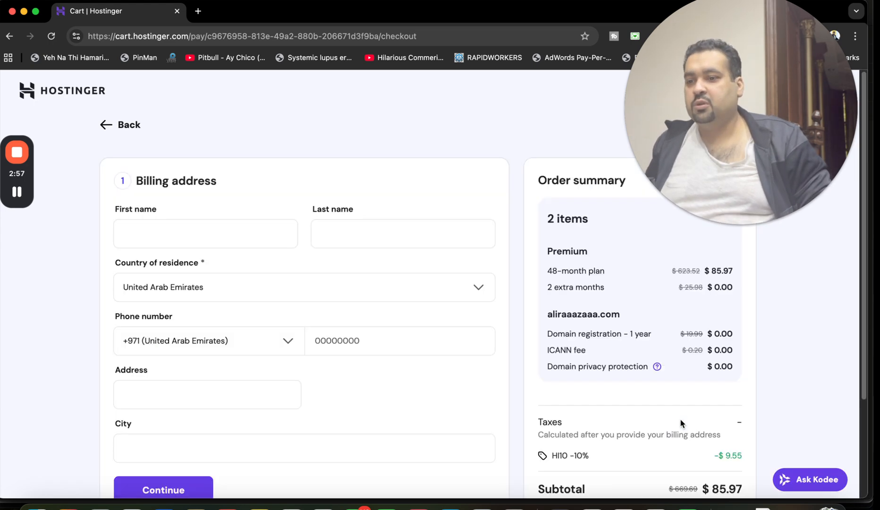
pyautogui.moveTo(676, 318)
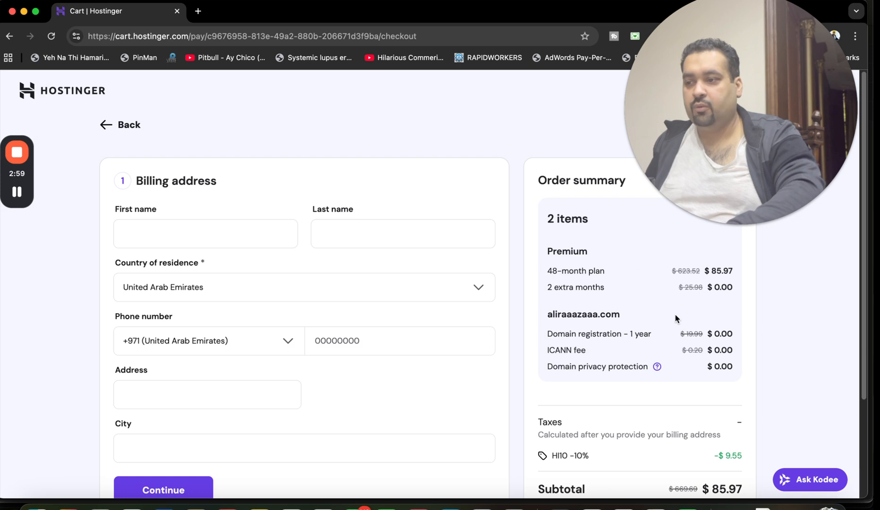
pyautogui.moveTo(600, 388)
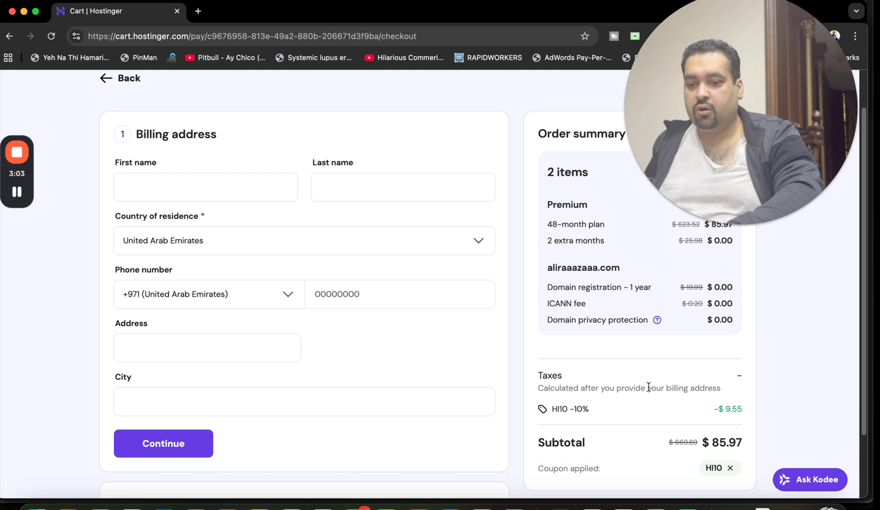
pyautogui.scroll(-3)
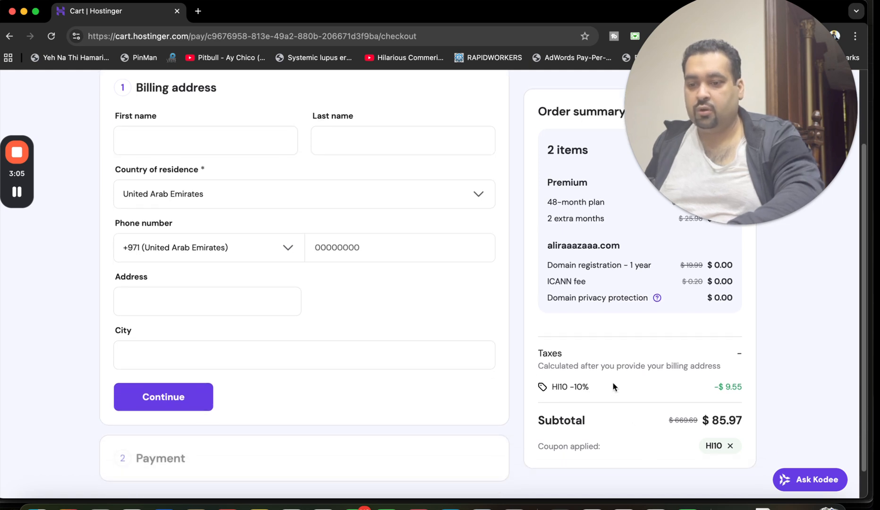
pyautogui.moveTo(188, 406)
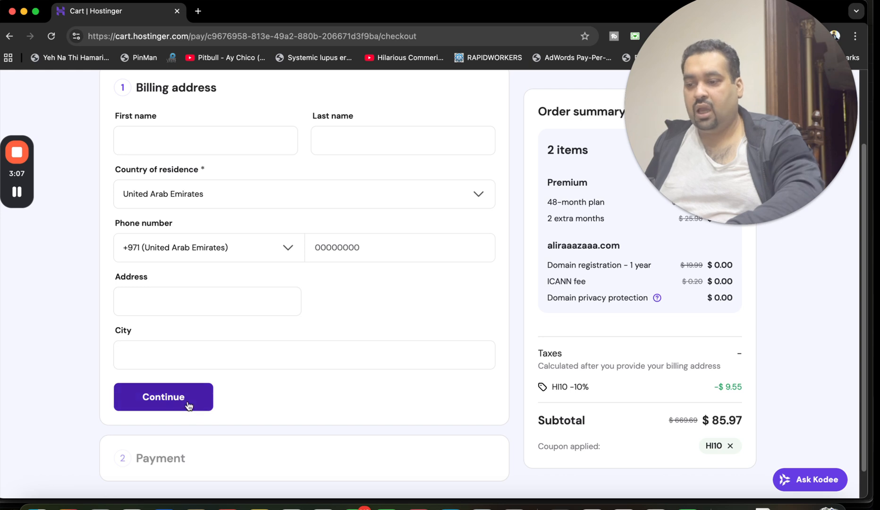
pyautogui.click(164, 396)
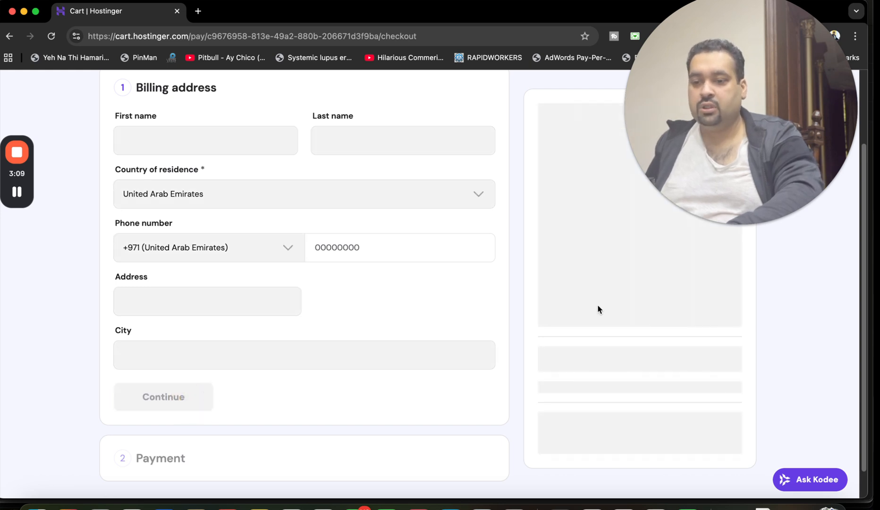
# Step: Continue to payment and review card, PayPal and Google Pay options for $85.97
pyautogui.click(163, 397)
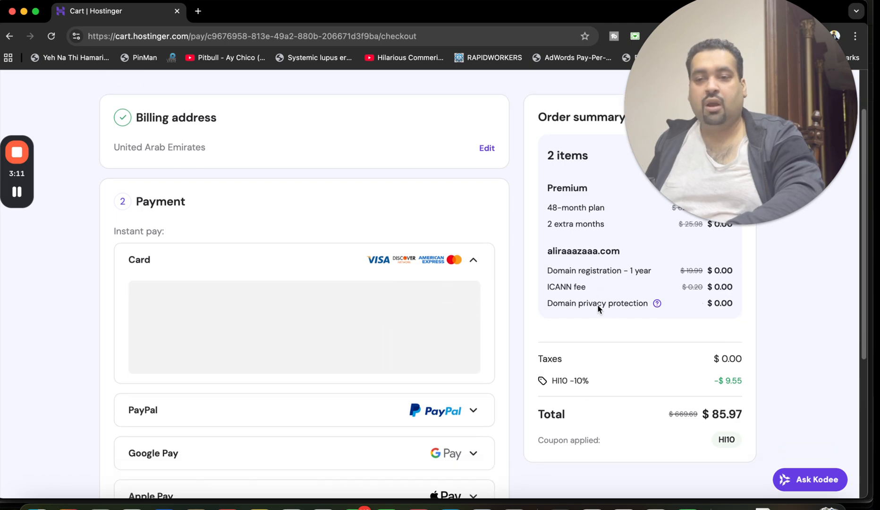
pyautogui.scroll(-3)
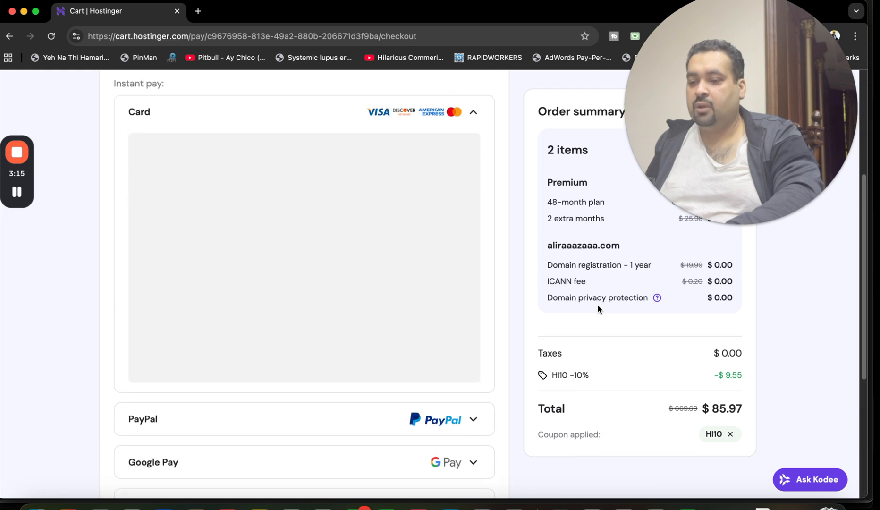
pyautogui.scroll(-3)
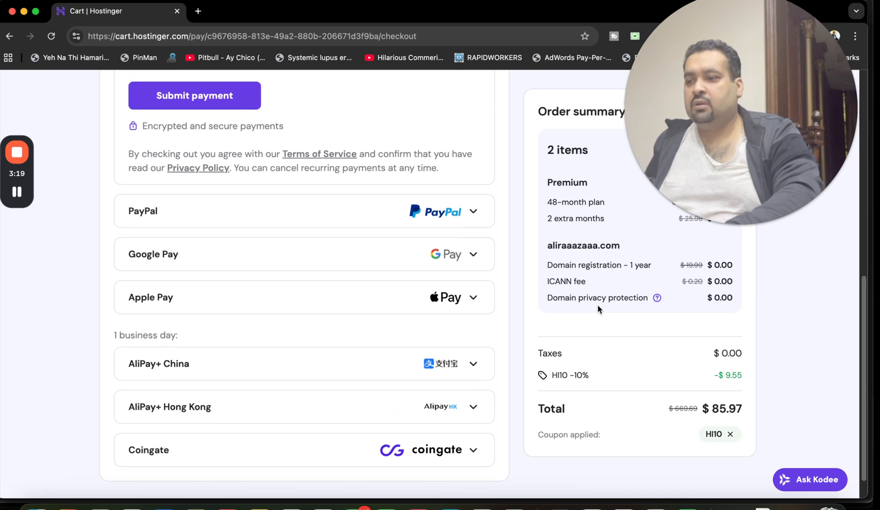
pyautogui.scroll(3)
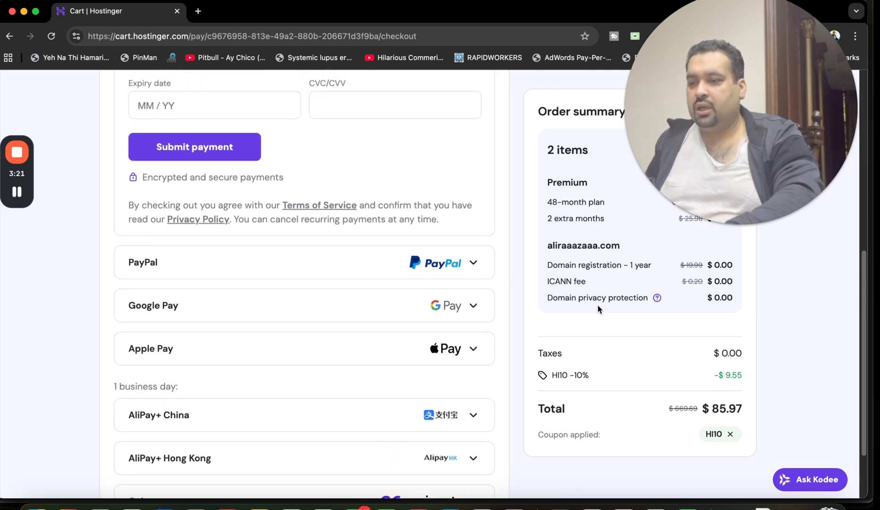
pyautogui.scroll(3)
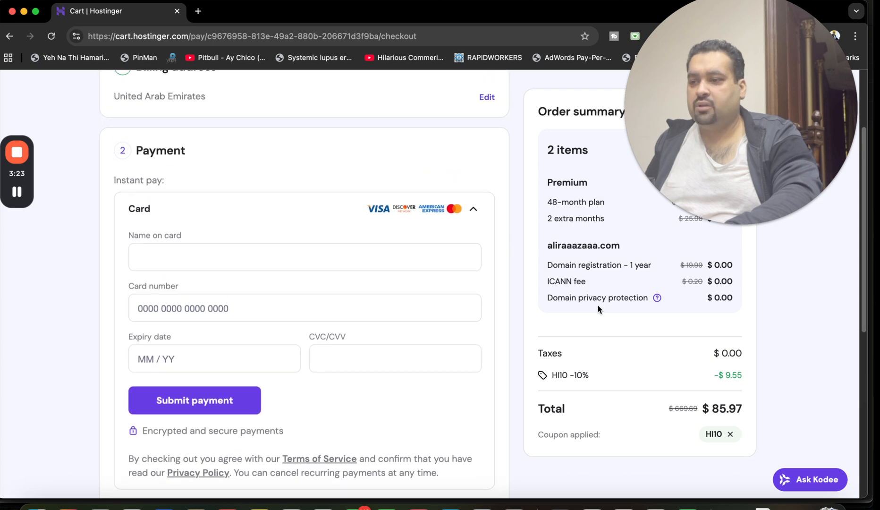
pyautogui.scroll(3)
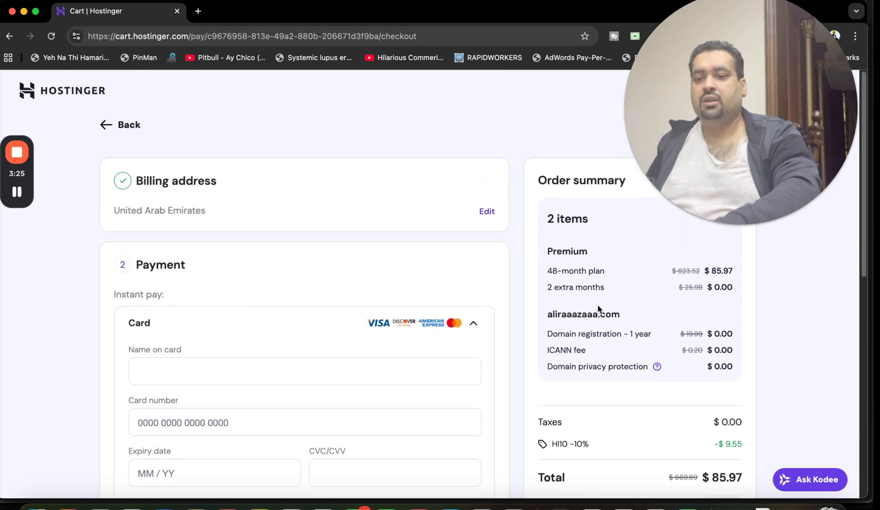